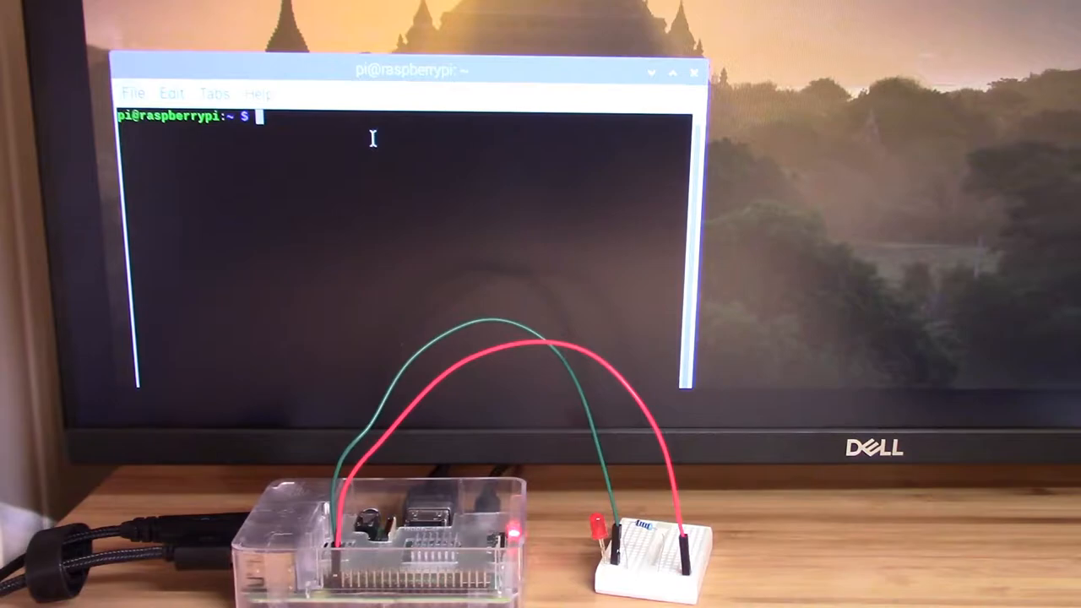
# Launch the Python 3 interactive interpreter with the python3 command
pyautogui.write('python3')
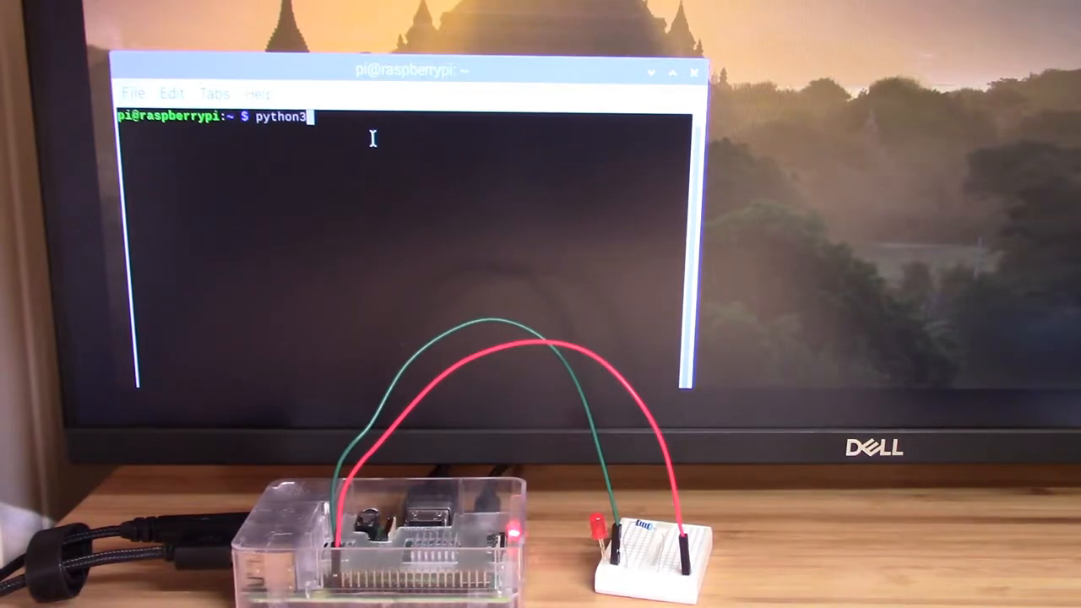
pyautogui.press('Return')
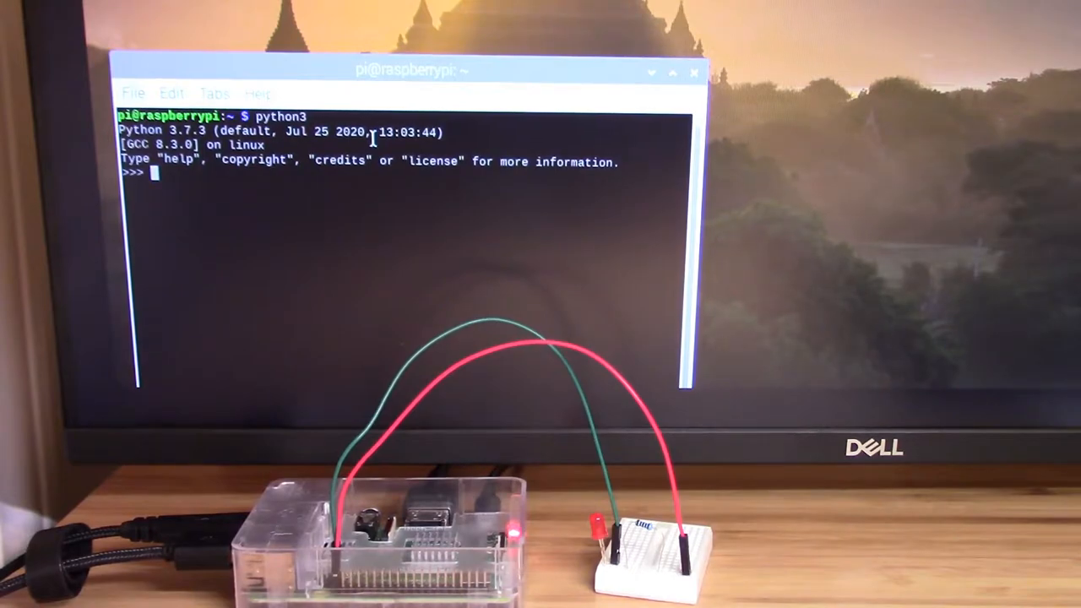
# Run 'from gpiozero import LED' at the Python prompt
pyautogui.write('from gpiozero i')
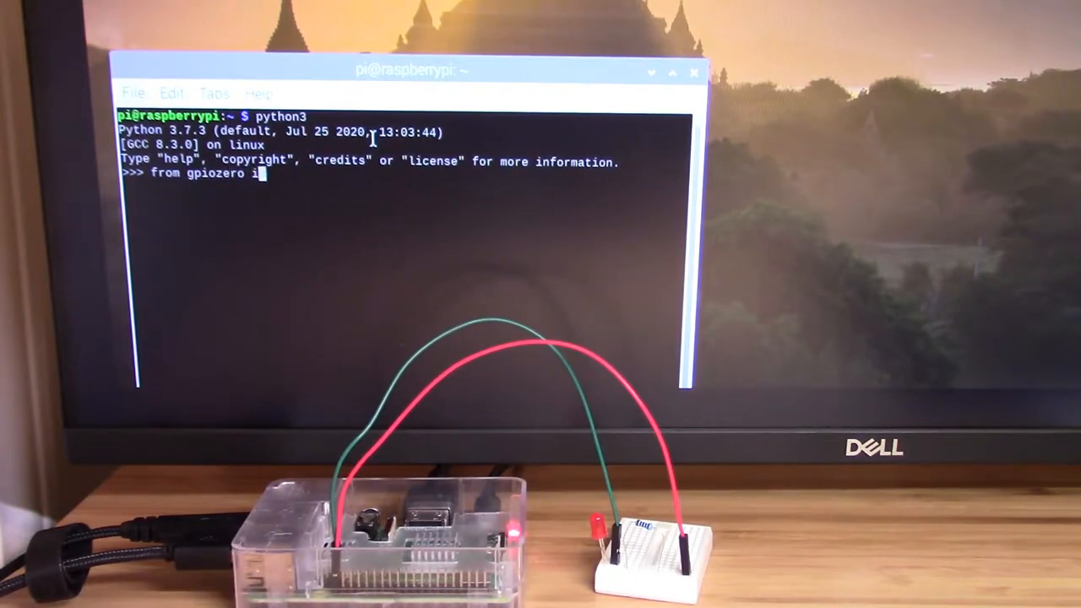
pyautogui.write('mport LED')
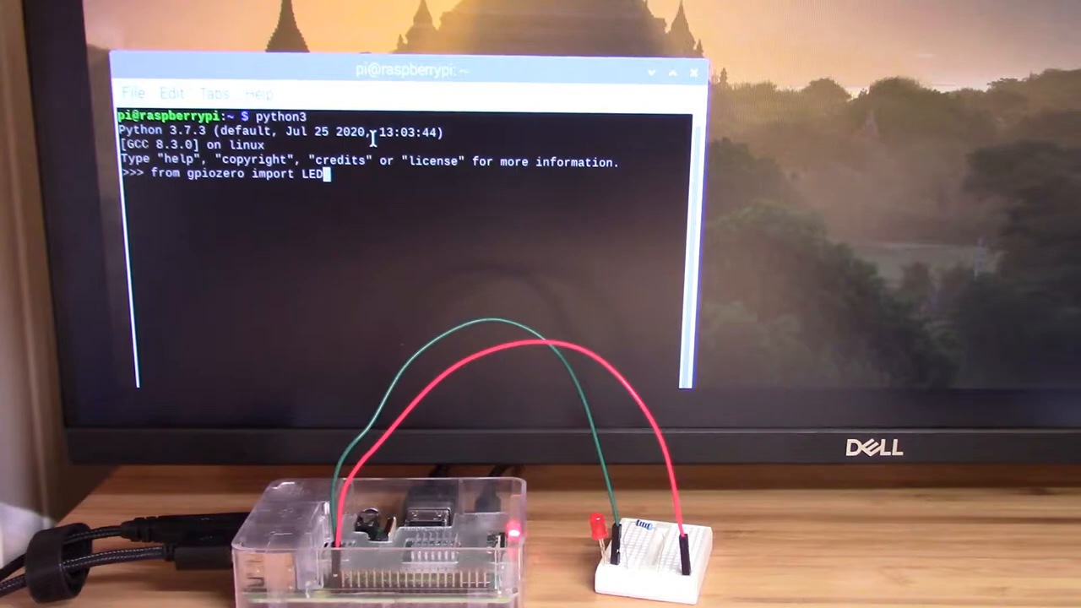
pyautogui.press('Return')
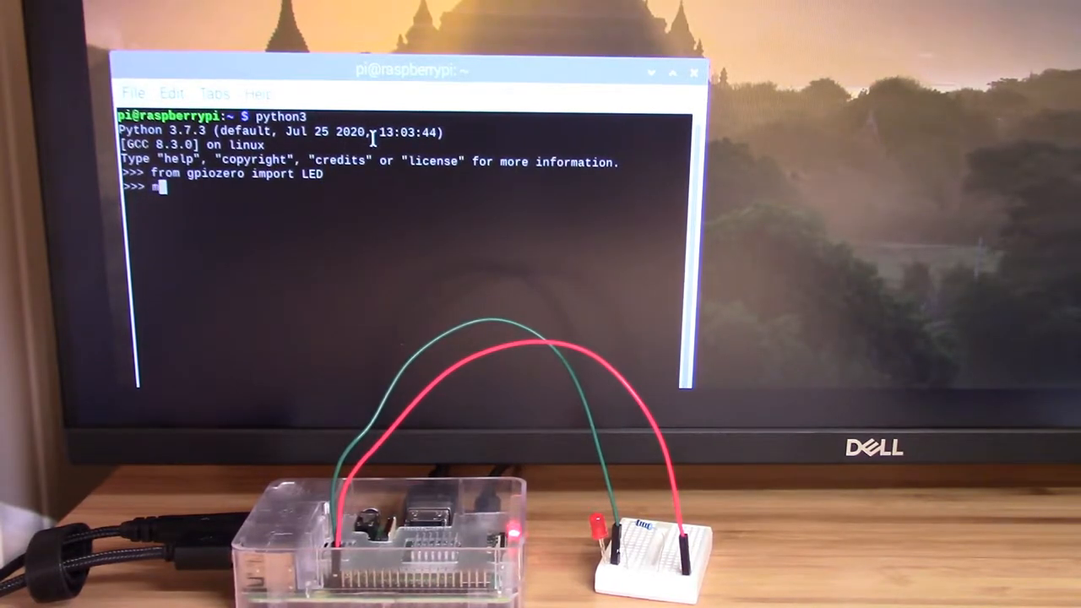
# Create the LED object with 'myLED = LED(21)'
pyautogui.write('myLED = LED(')
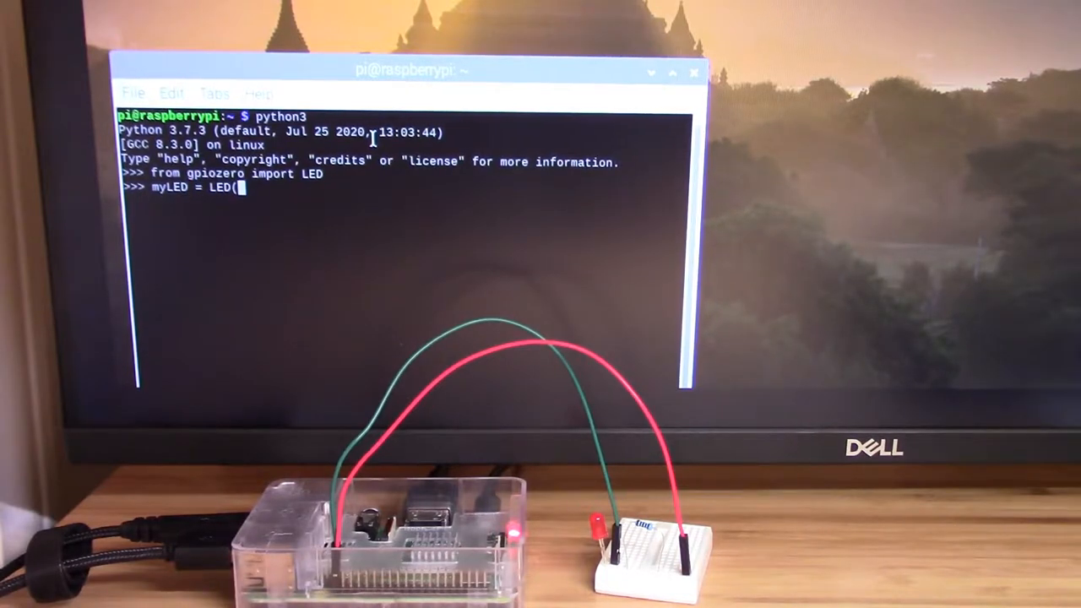
pyautogui.write('21)')
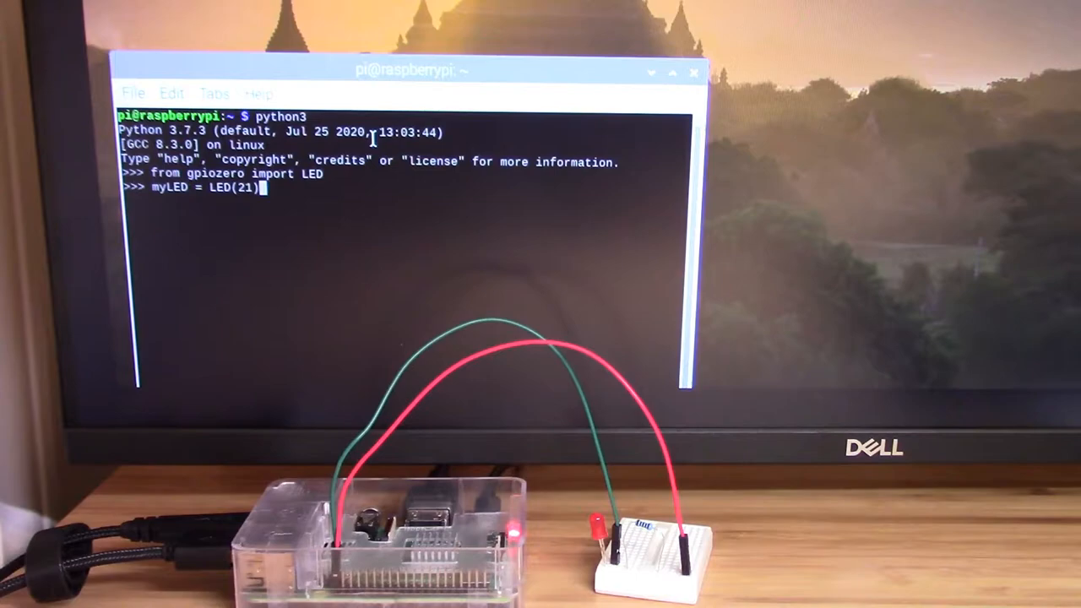
pyautogui.press('Return')
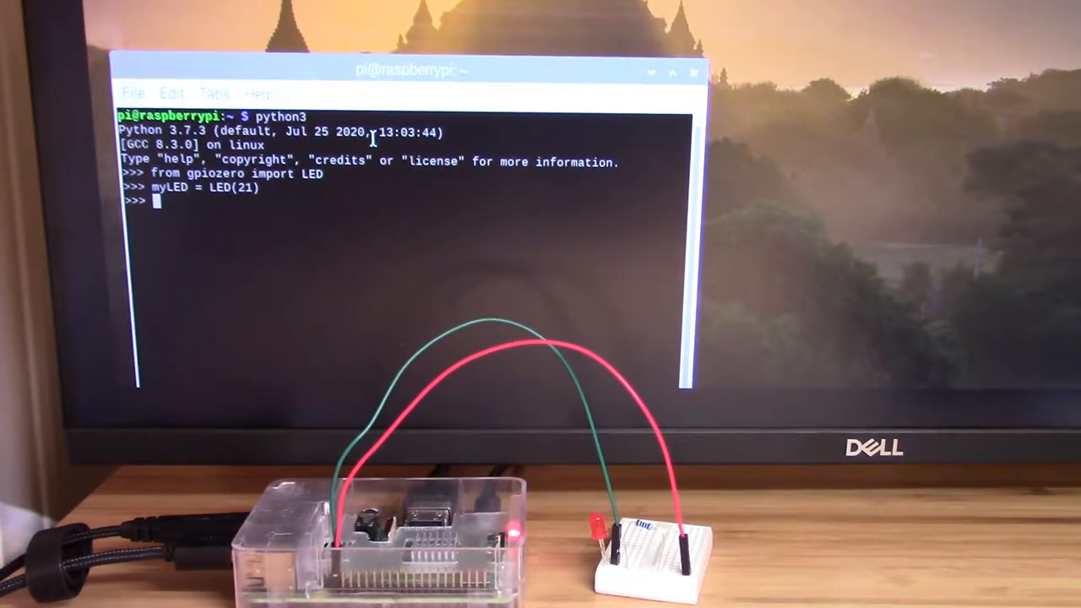
# Enter the 'myLED.toggle()' call at the prompt
pyautogui.write('my')
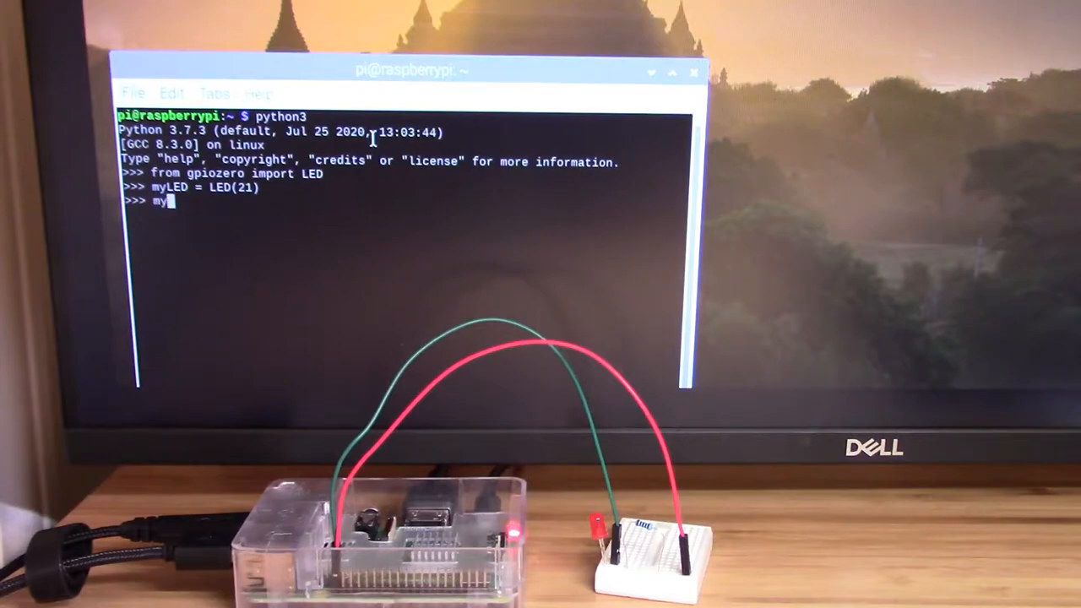
pyautogui.write('LED.')
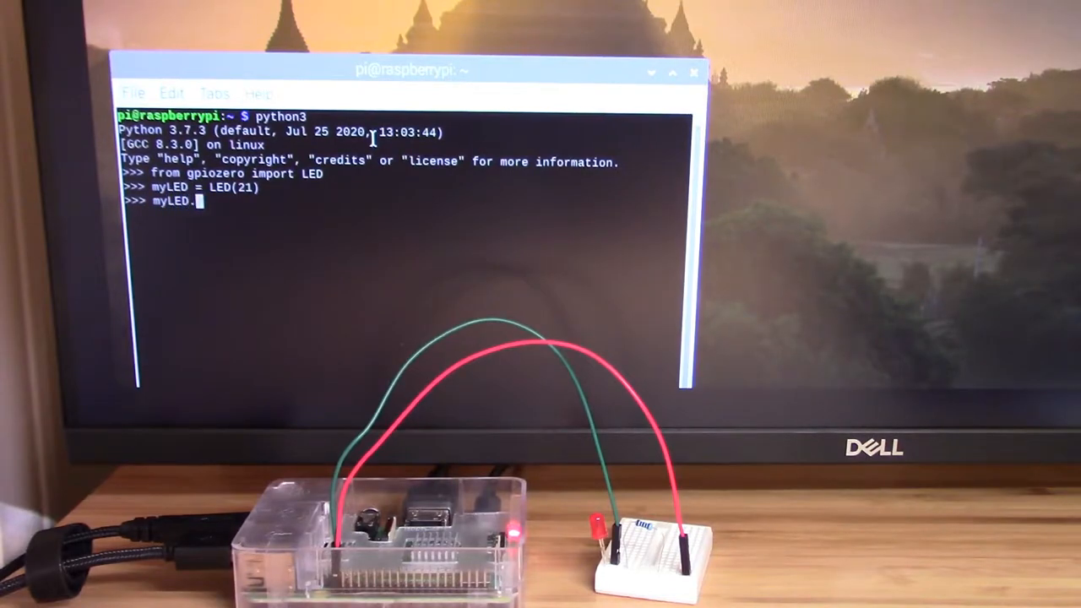
pyautogui.write('toggle()')
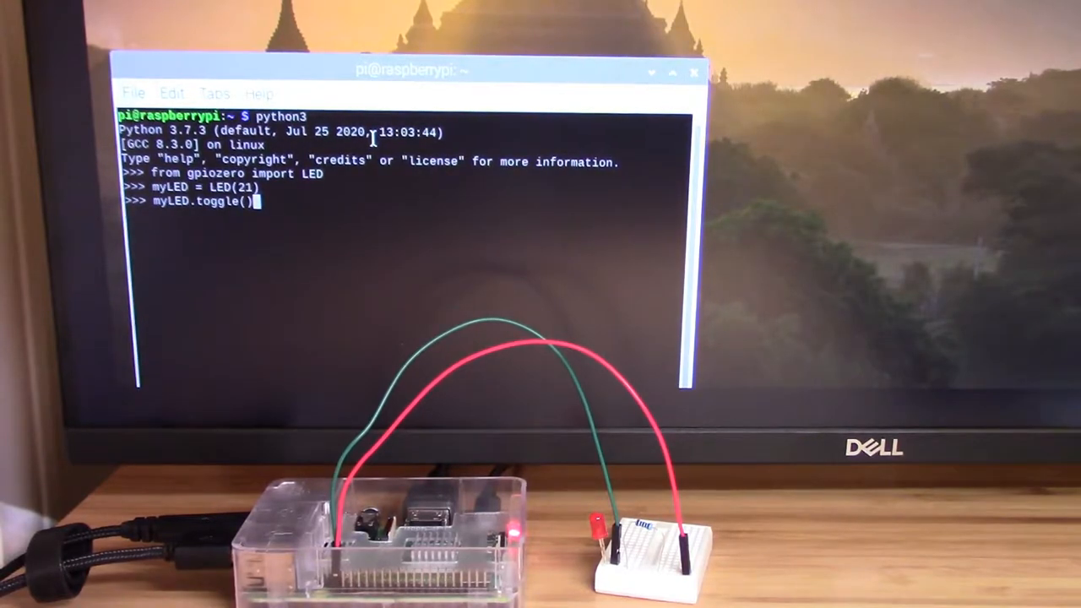
# Run myLED.toggle() repeatedly so the breadboard LED switches state and ends lit
pyautogui.press('Return')
pyautogui.write('myLED.toggle()')
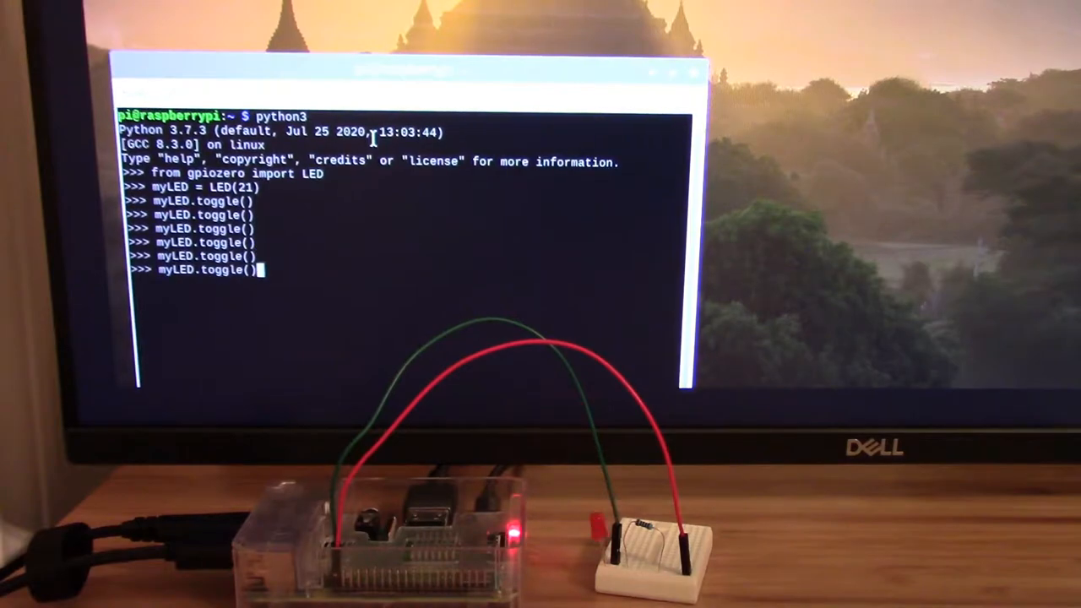
pyautogui.press('Return')
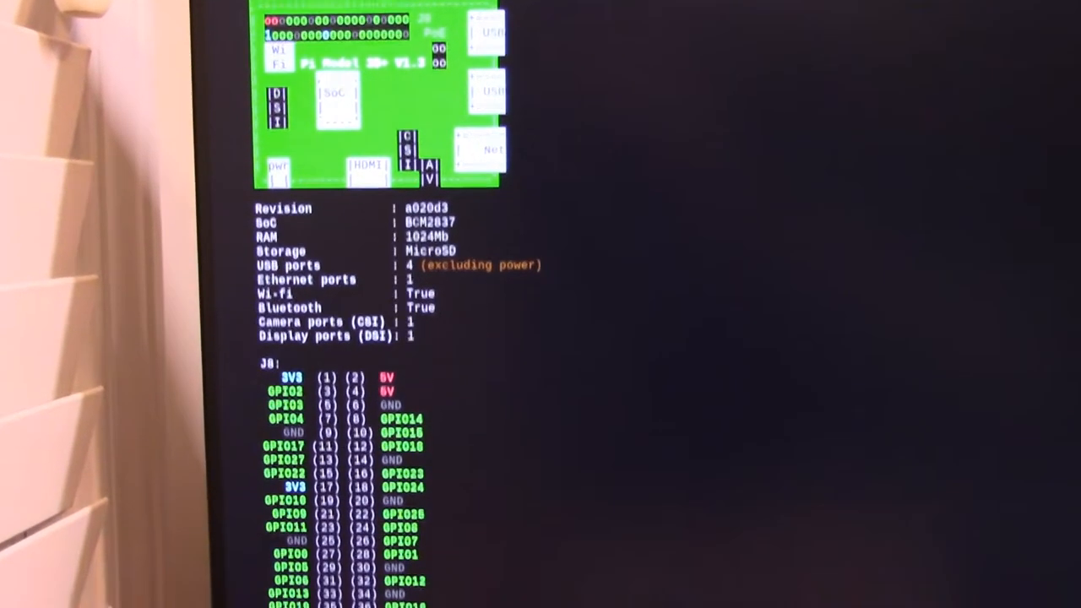
# Scroll through the pinout output showing the Pi 3B+ diagram and J8 header pin list
pyautogui.scroll(-3)
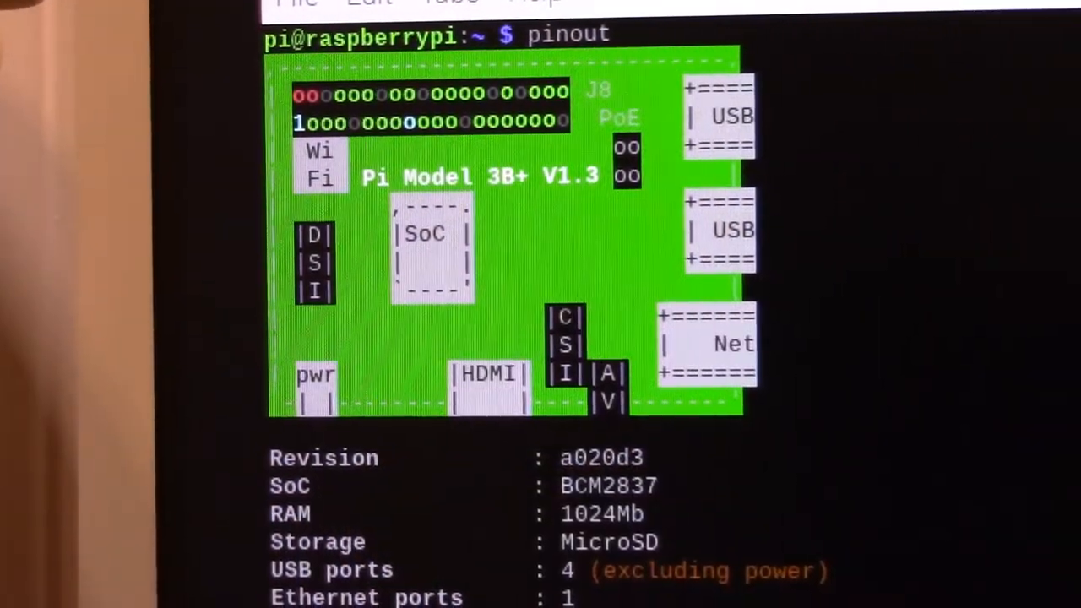
pyautogui.scroll(-3)
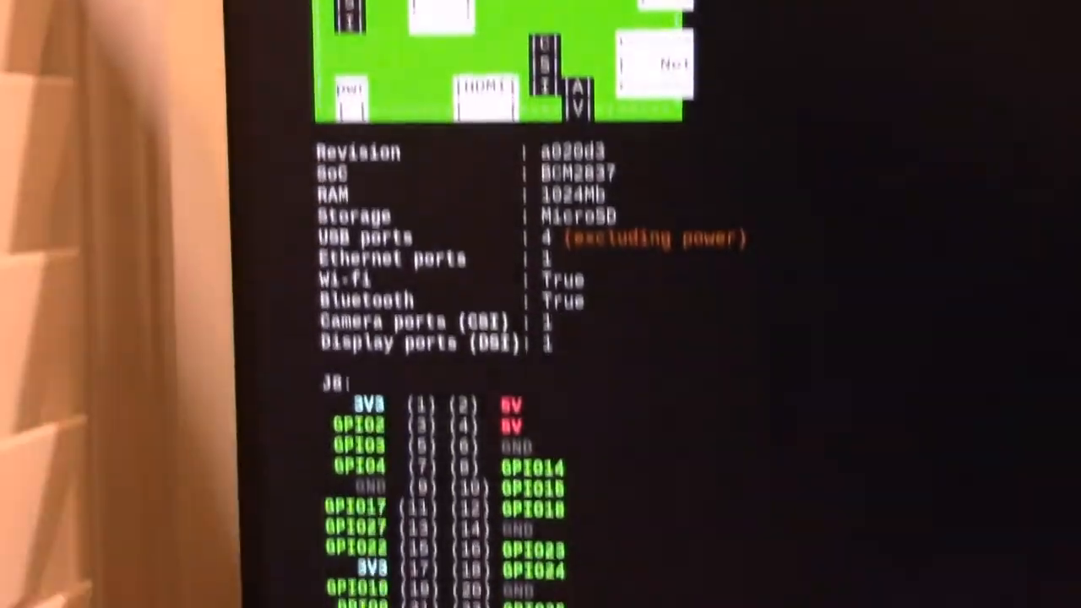